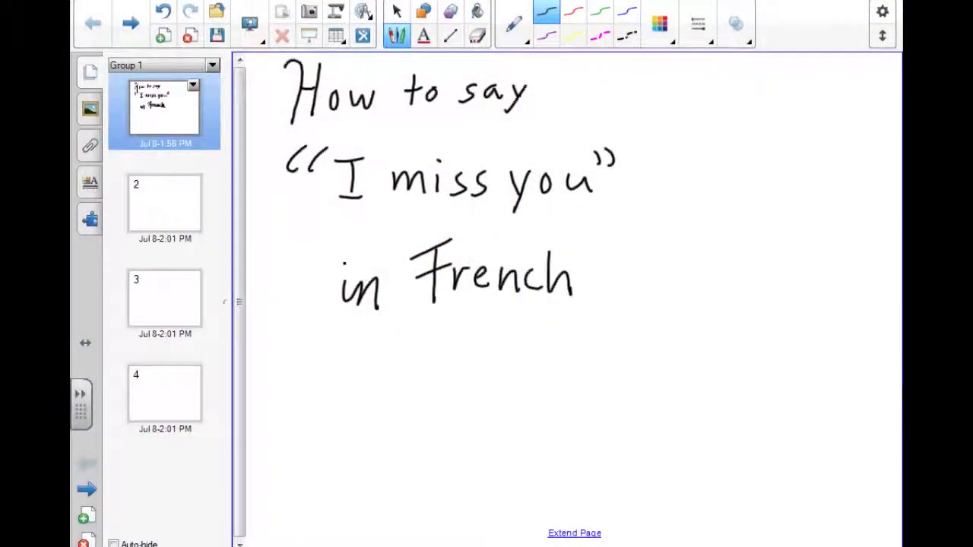
- Open the blank page 2 from the Page Sorter
{"action": "left_click", "coordinate": [165, 203]}
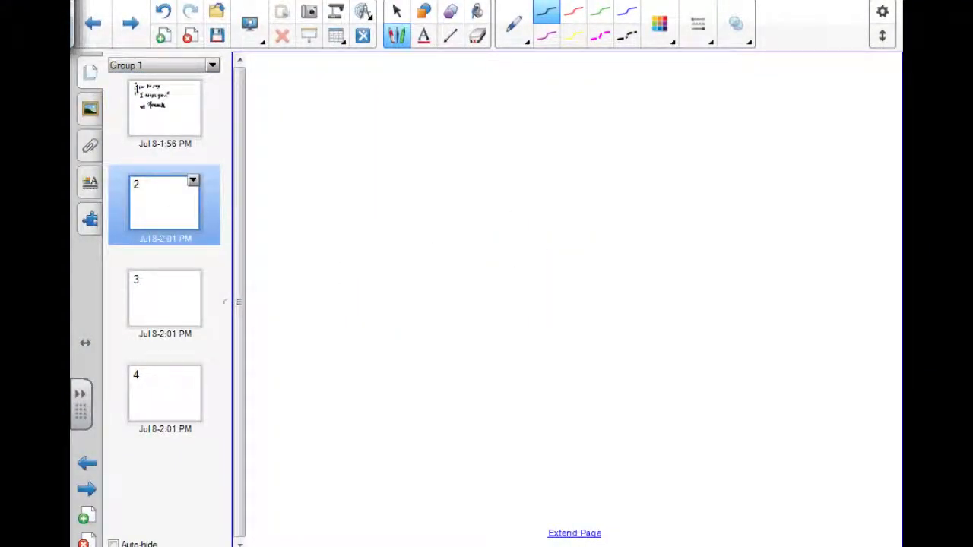
- Handwrite 'Je te manques.', then 'I am missing to you.' and 'à toi' beneath
{"action": "left_click_drag", "start_coordinate": [312, 64], "coordinate": [285, 114]}
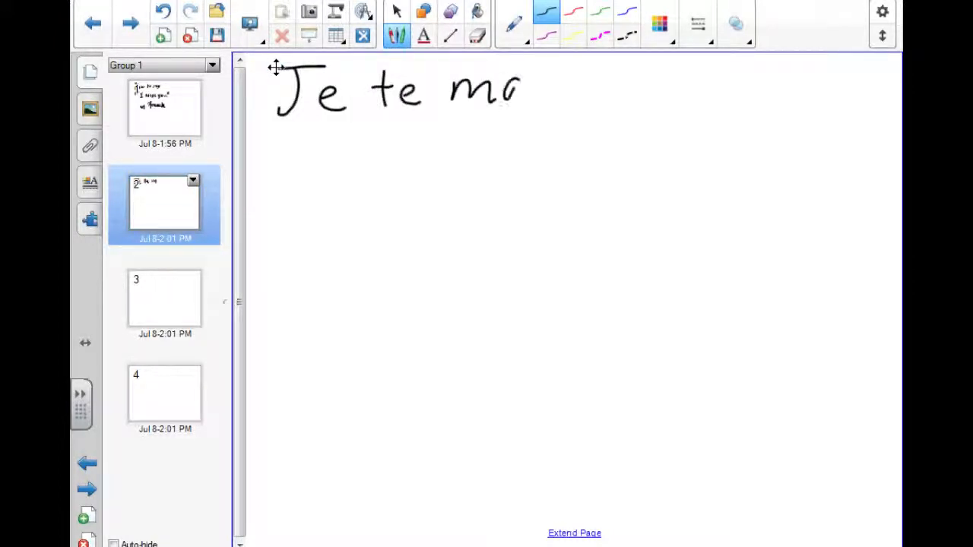
{"action": "left_click_drag", "start_coordinate": [525, 91], "coordinate": [586, 114]}
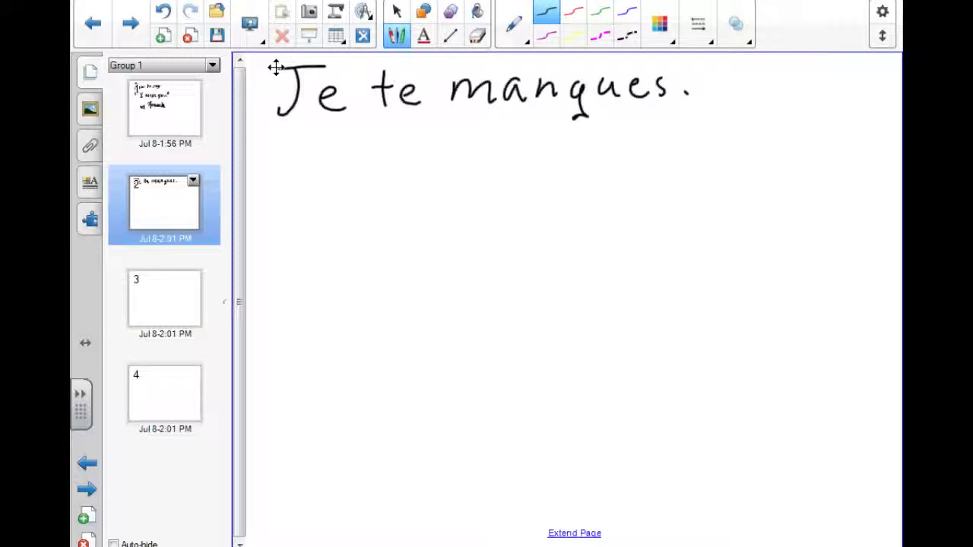
{"action": "left_click_drag", "start_coordinate": [286, 141], "coordinate": [300, 194]}
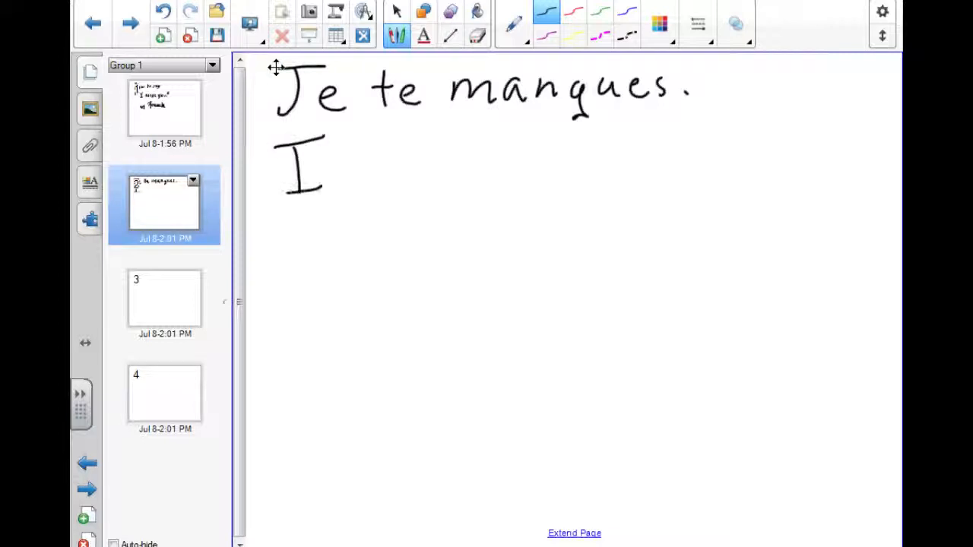
{"action": "left_click_drag", "start_coordinate": [342, 160], "coordinate": [426, 175]}
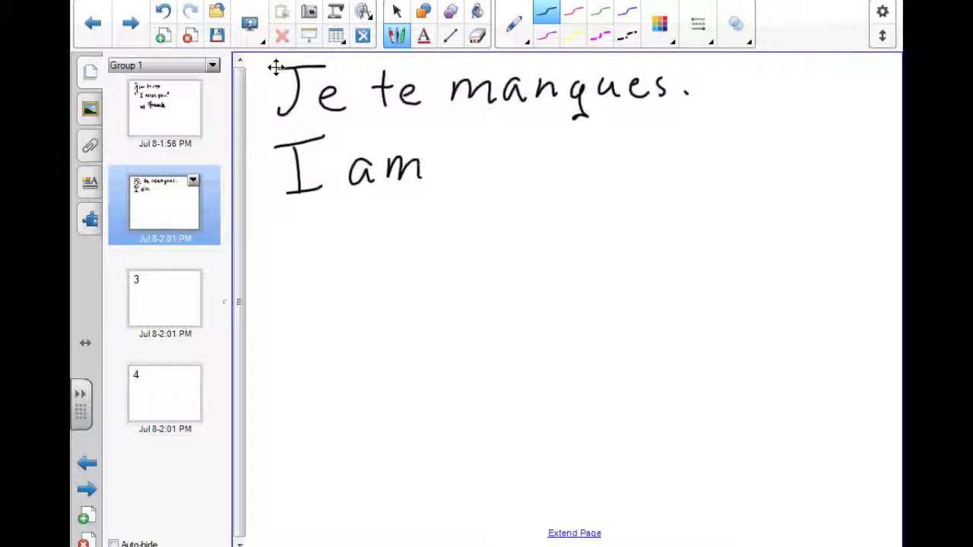
{"action": "left_click_drag", "start_coordinate": [426, 163], "coordinate": [524, 164]}
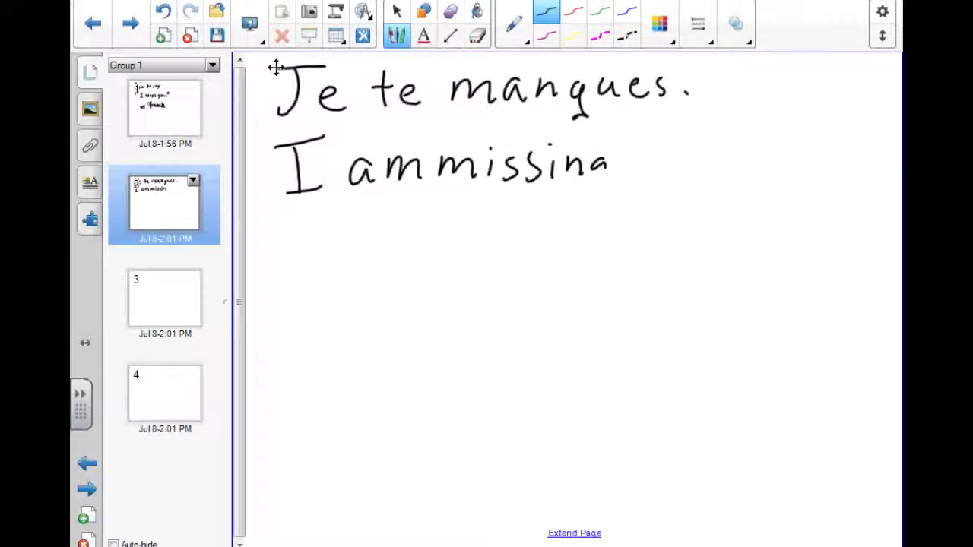
{"action": "left_click_drag", "start_coordinate": [608, 168], "coordinate": [677, 168]}
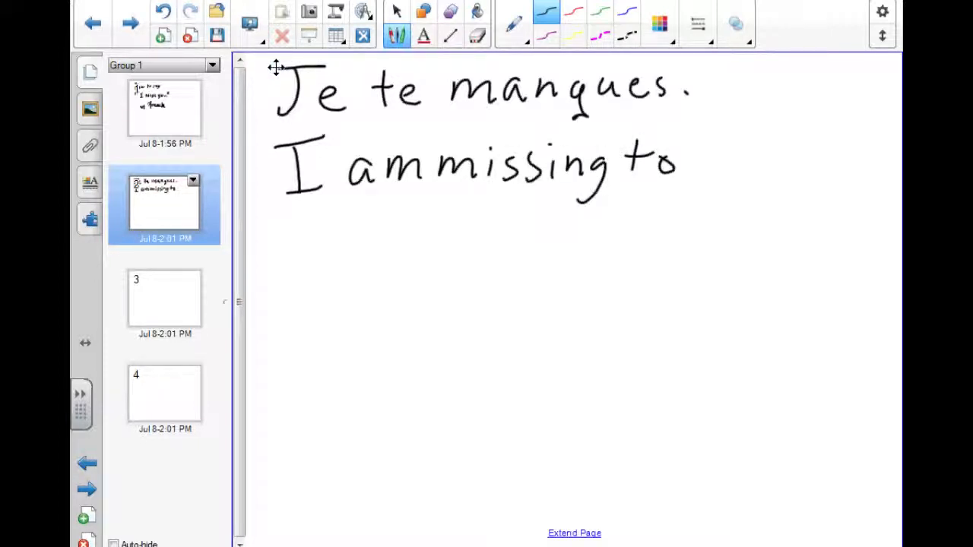
{"action": "left_click_drag", "start_coordinate": [399, 243], "coordinate": [415, 228]}
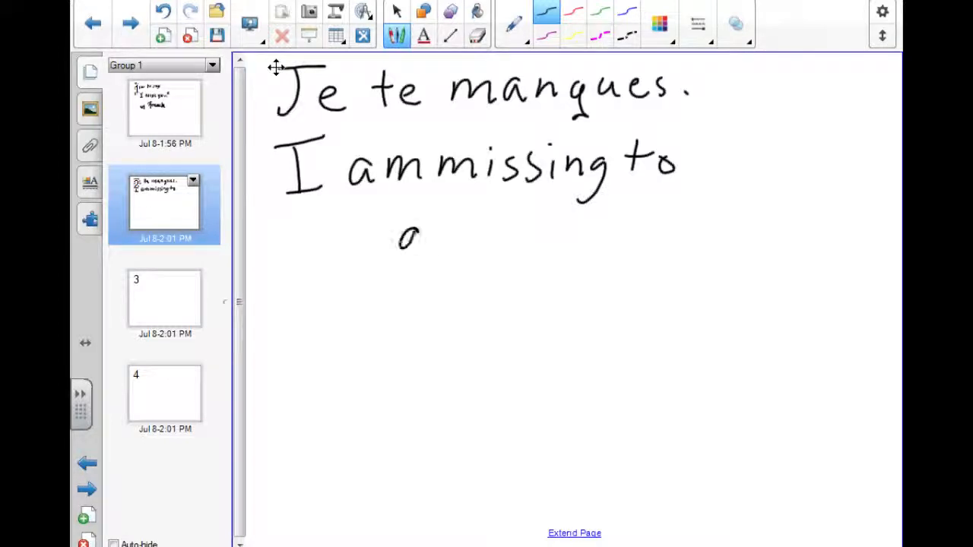
{"action": "left_click_drag", "start_coordinate": [396, 236], "coordinate": [494, 236]}
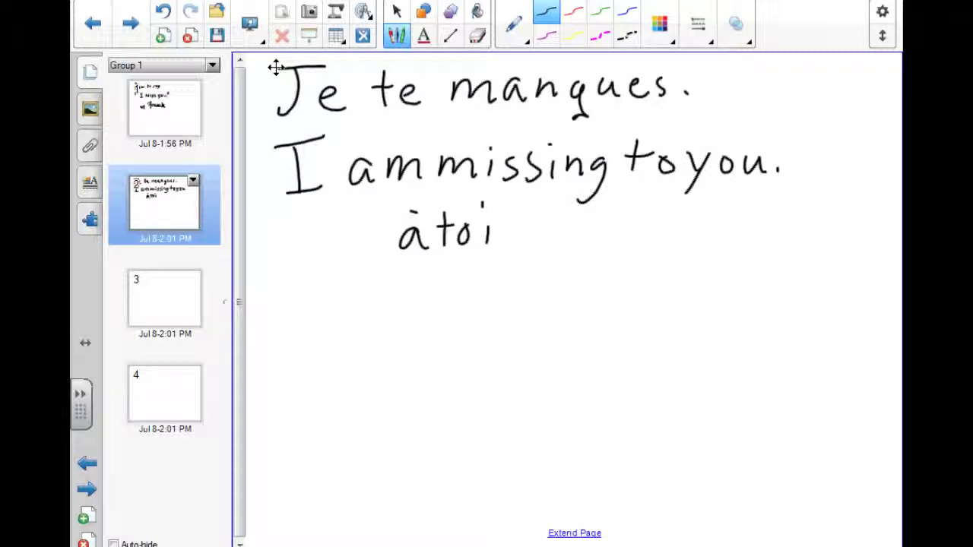
- Open the blank page 3 from the Page Sorter
{"action": "left_click", "coordinate": [165, 296]}
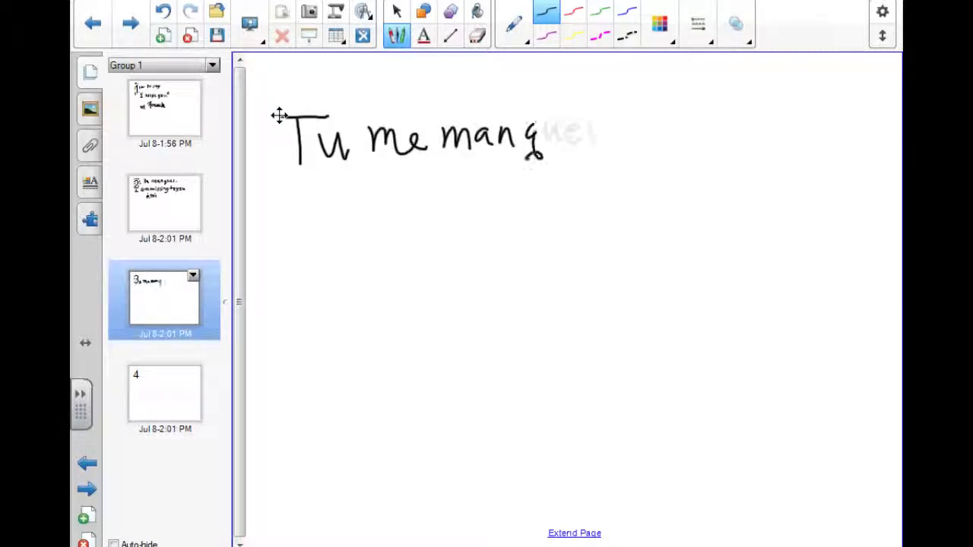
- Complete the handwritten 'Tu me manques.' and begin the English translation 'You a' below
{"action": "left_click_drag", "start_coordinate": [547, 133], "coordinate": [616, 140]}
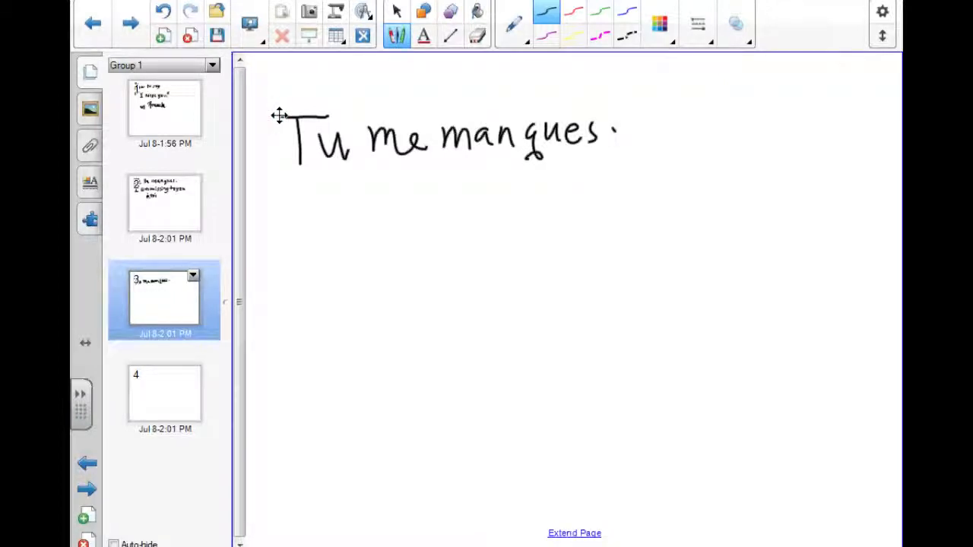
{"action": "left_click_drag", "start_coordinate": [281, 193], "coordinate": [304, 251]}
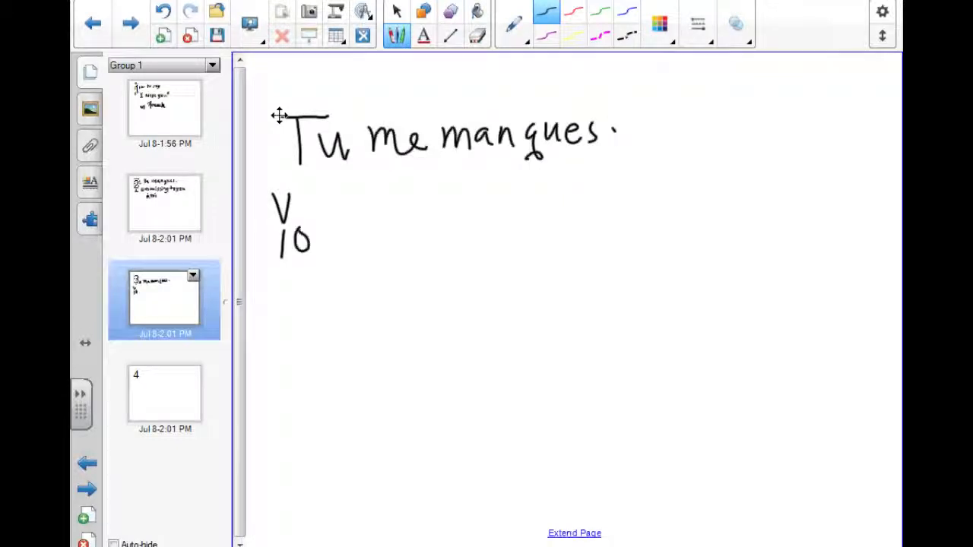
{"action": "left_click_drag", "start_coordinate": [292, 236], "coordinate": [391, 243]}
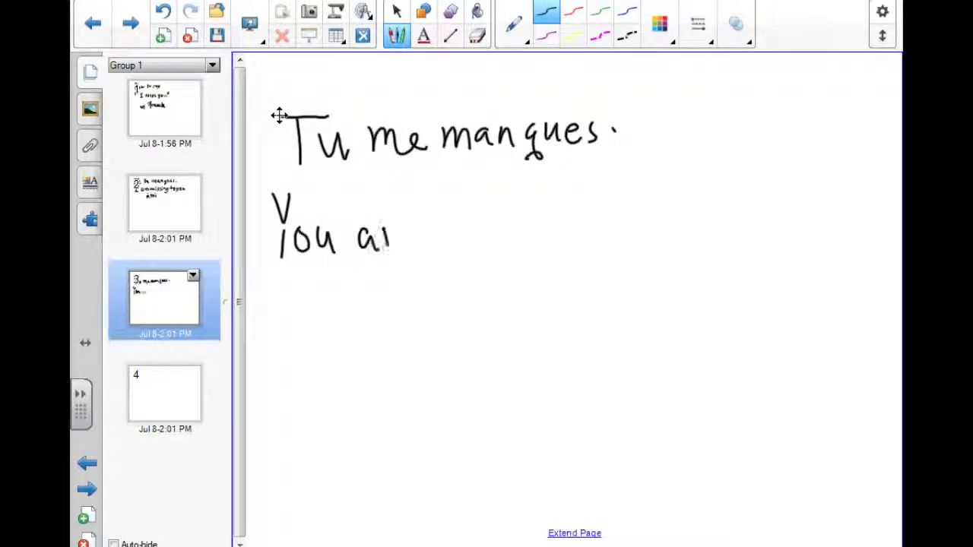